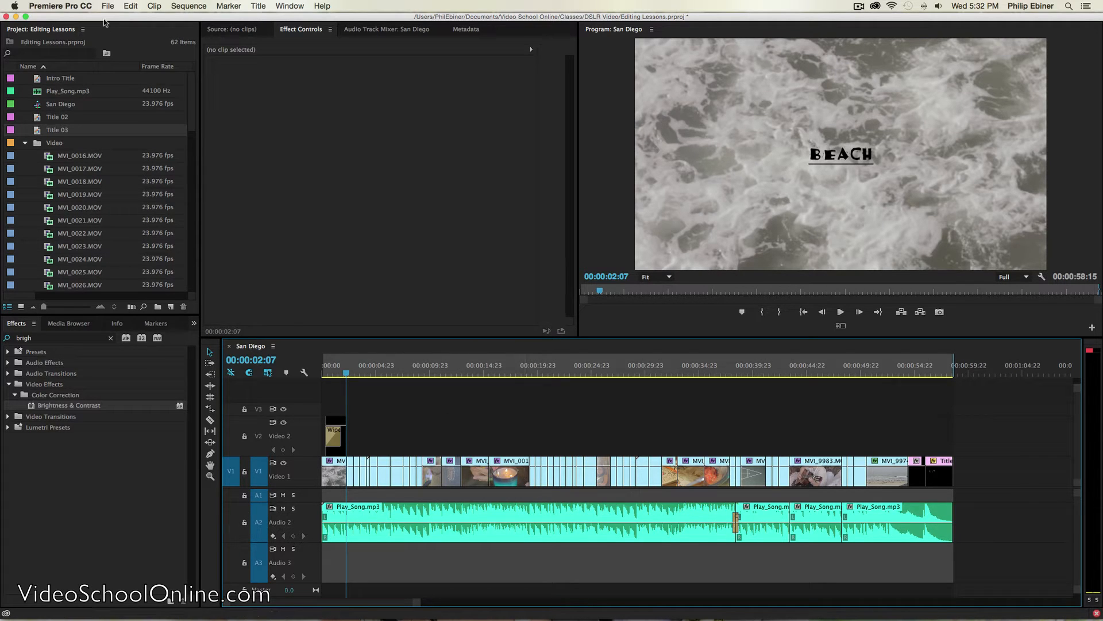
Step: Switch to the browser showing the YouTube Audio Library free music page
{"action": "left_click", "coordinate": [107, 6]}
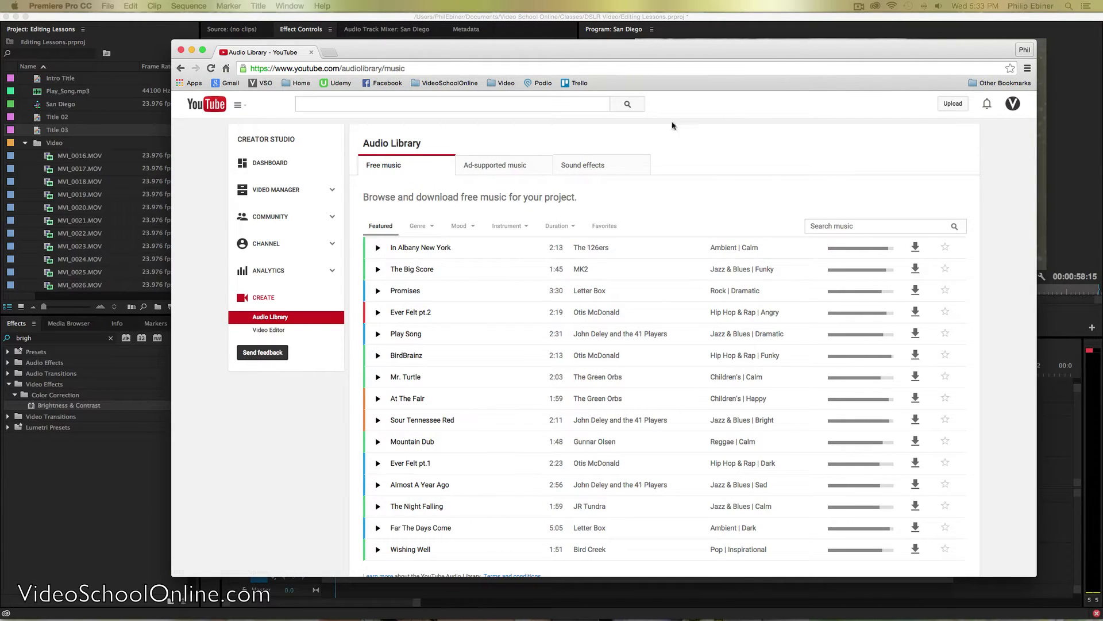
Step: Scroll down the Audio Library's free music tracks, then bring Premiere Pro back to front
{"action": "left_click", "coordinate": [1013, 103]}
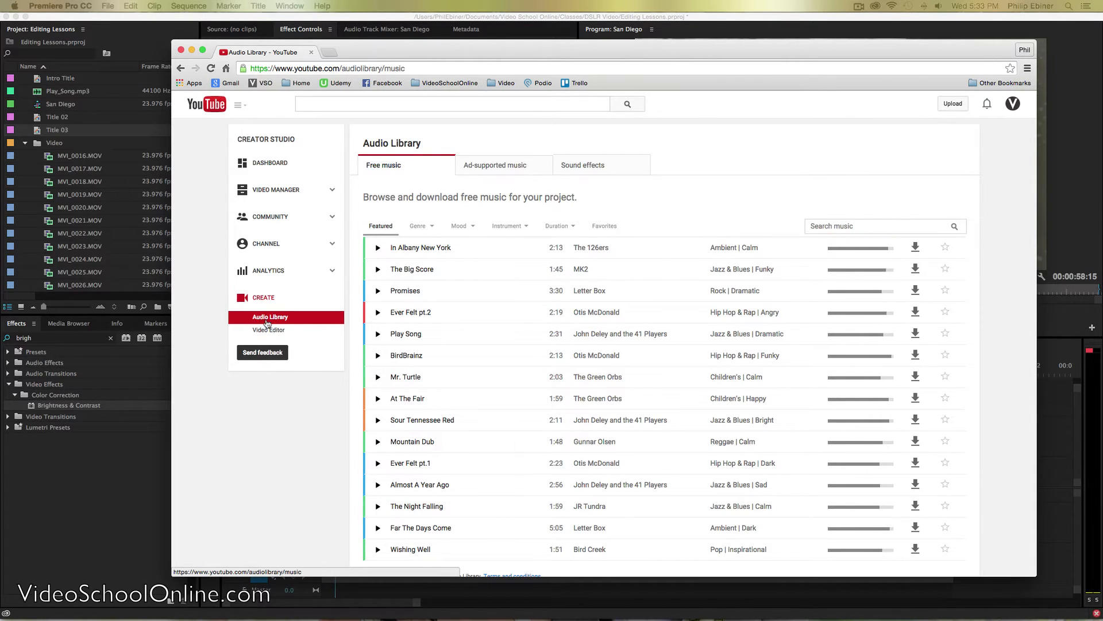
{"action": "mouse_move", "coordinate": [617, 184]}
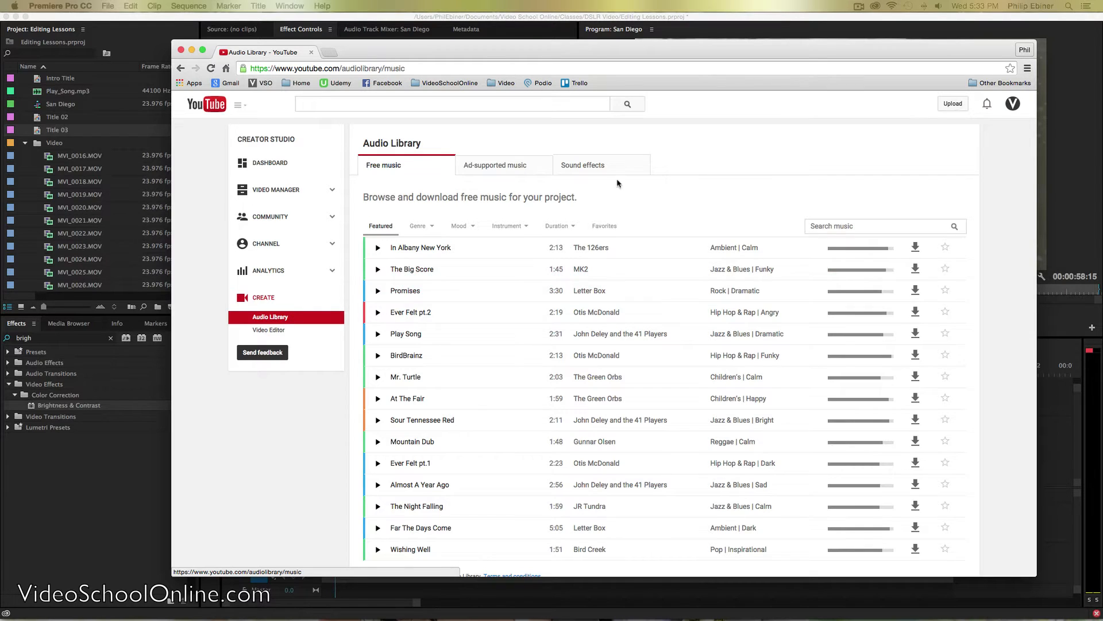
{"action": "scroll", "scroll_direction": "down", "scroll_amount": 3}
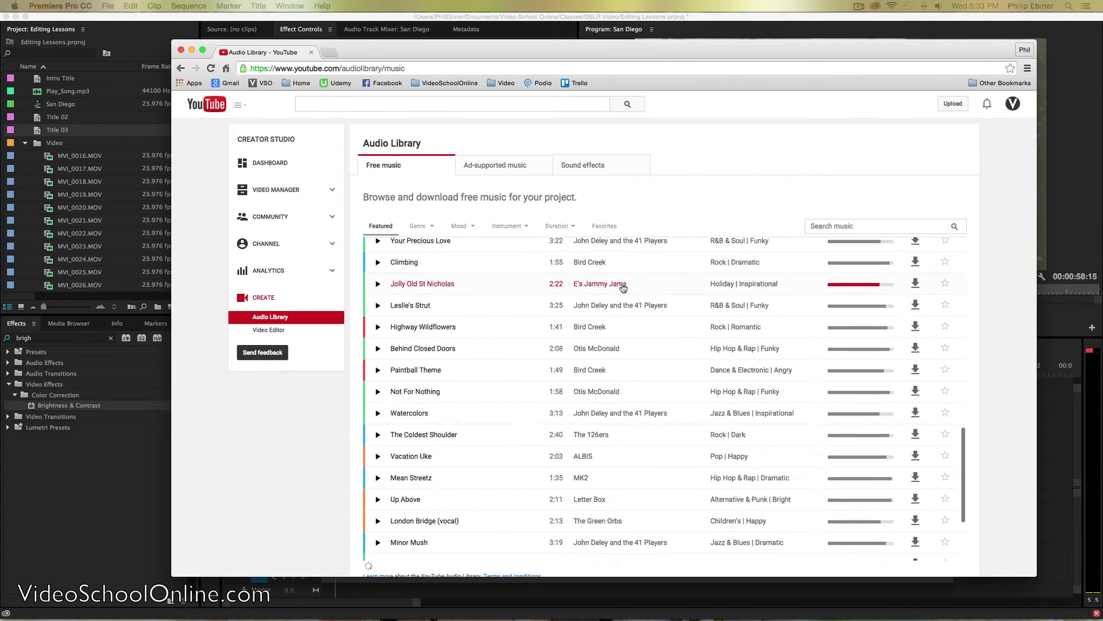
{"action": "scroll", "scroll_direction": "down", "scroll_amount": 3}
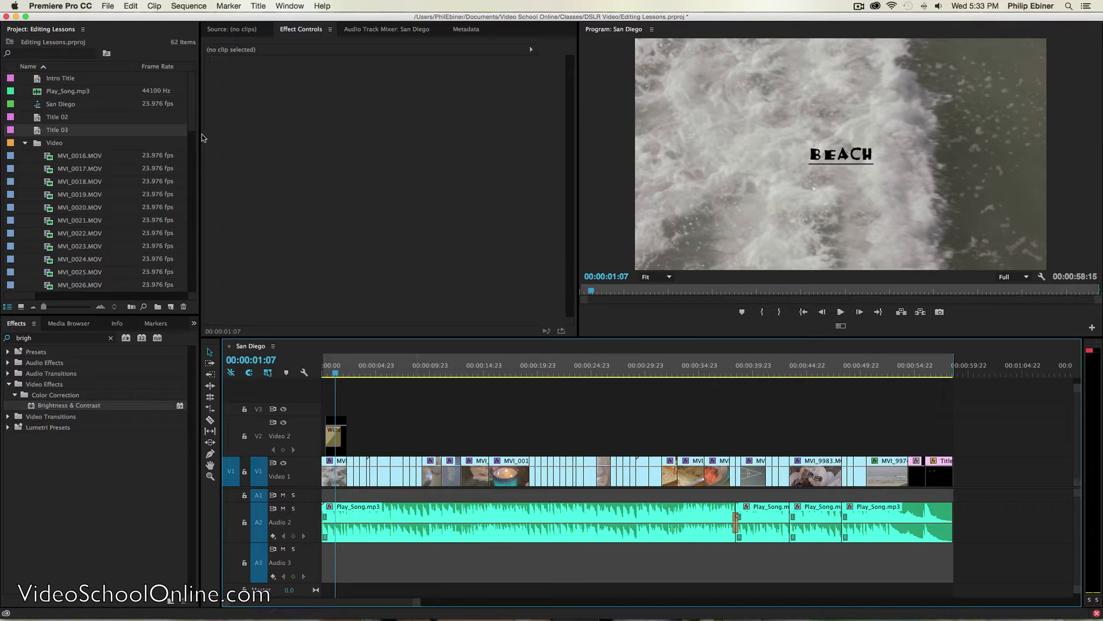
Step: Open File > Export > Media for the San Diego sequence
{"action": "left_click", "coordinate": [107, 6]}
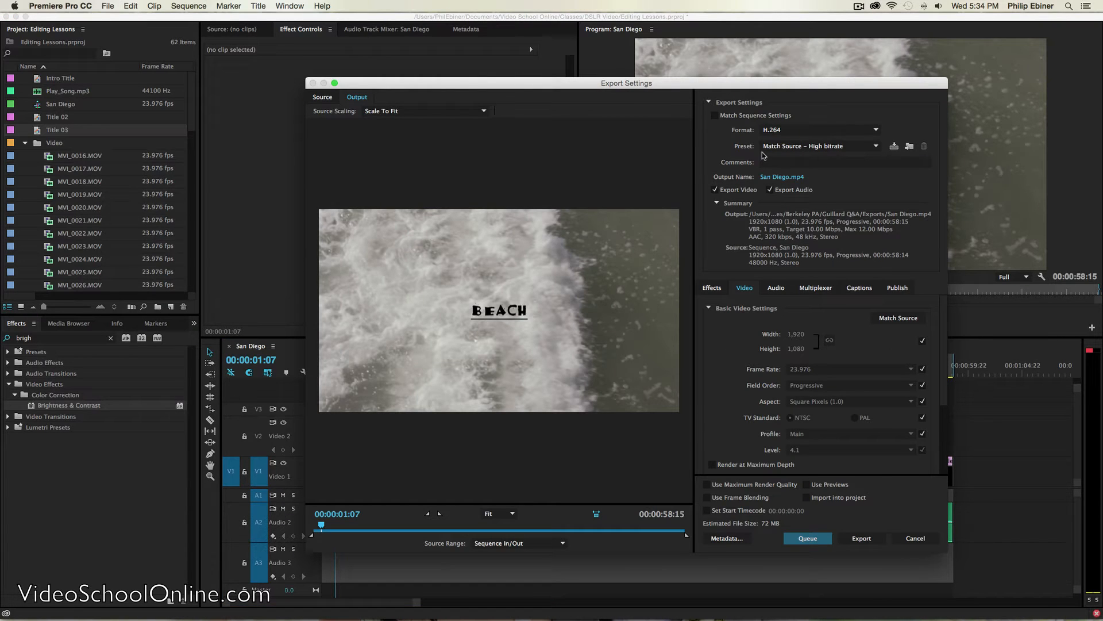
{"action": "mouse_move", "coordinate": [741, 73]}
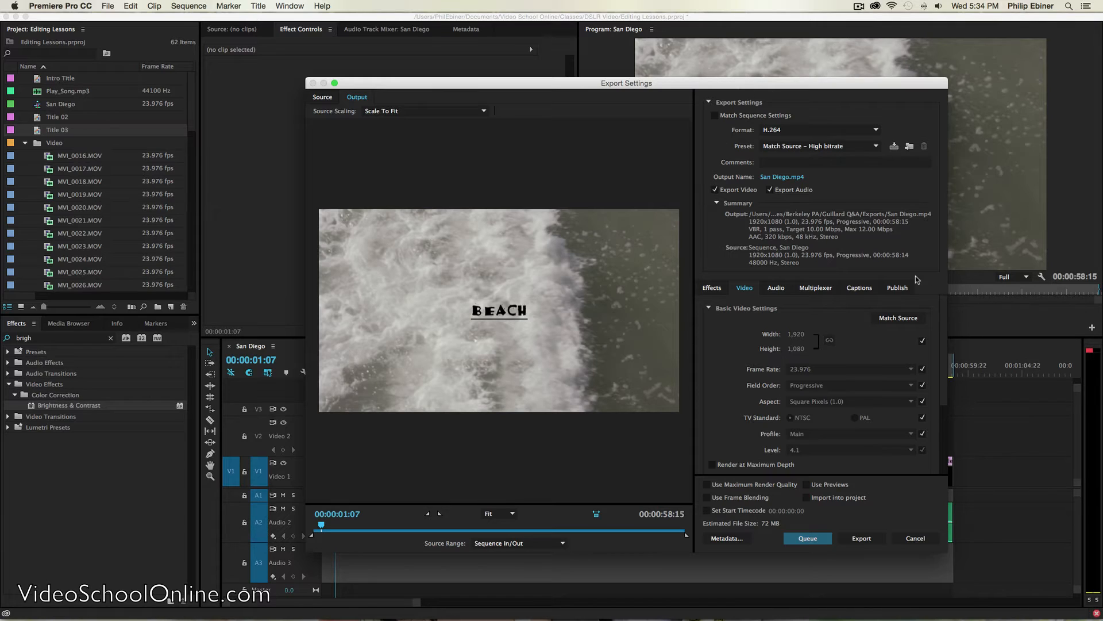
{"action": "mouse_move", "coordinate": [837, 102]}
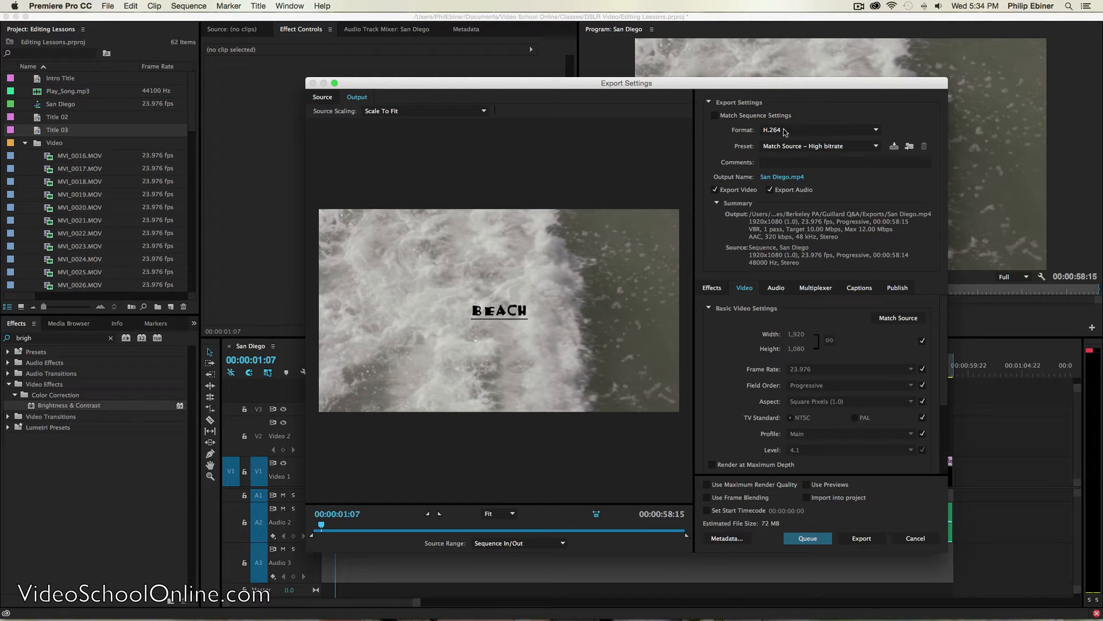
Step: Choose the YouTube 1080p HD preset while keeping H.264 as the format
{"action": "left_click", "coordinate": [818, 129]}
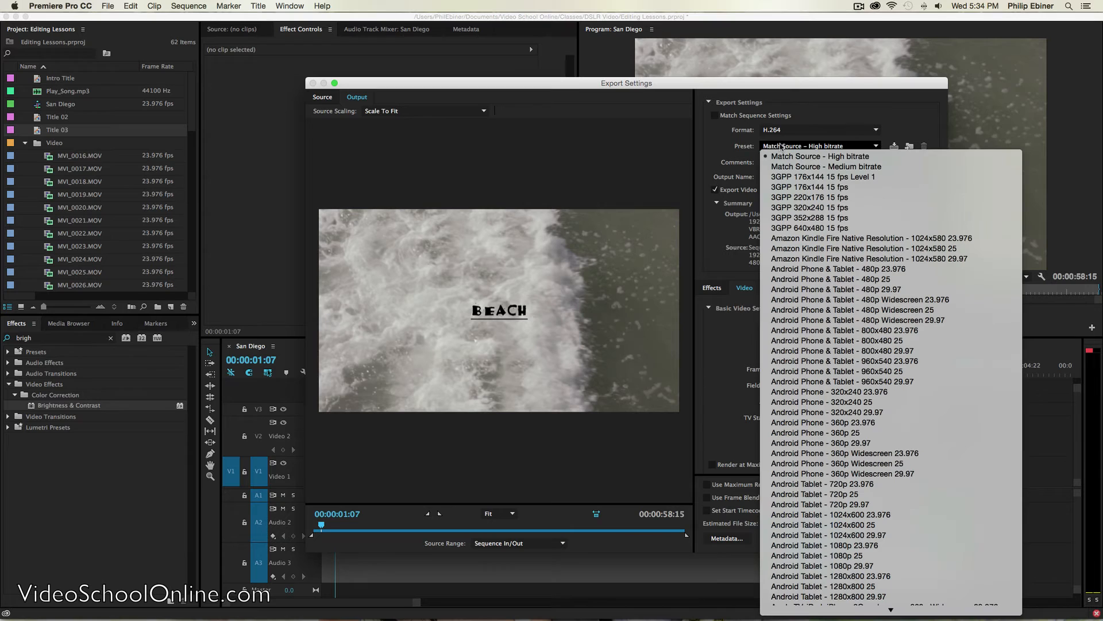
{"action": "scroll", "scroll_direction": "down", "scroll_amount": 3}
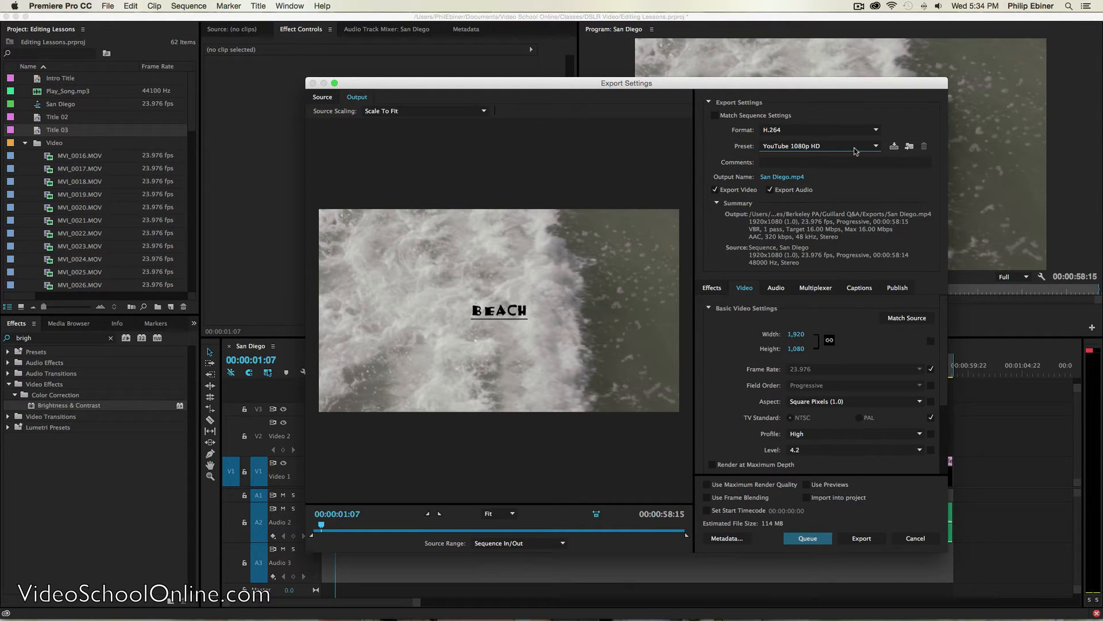
{"action": "mouse_move", "coordinate": [794, 137]}
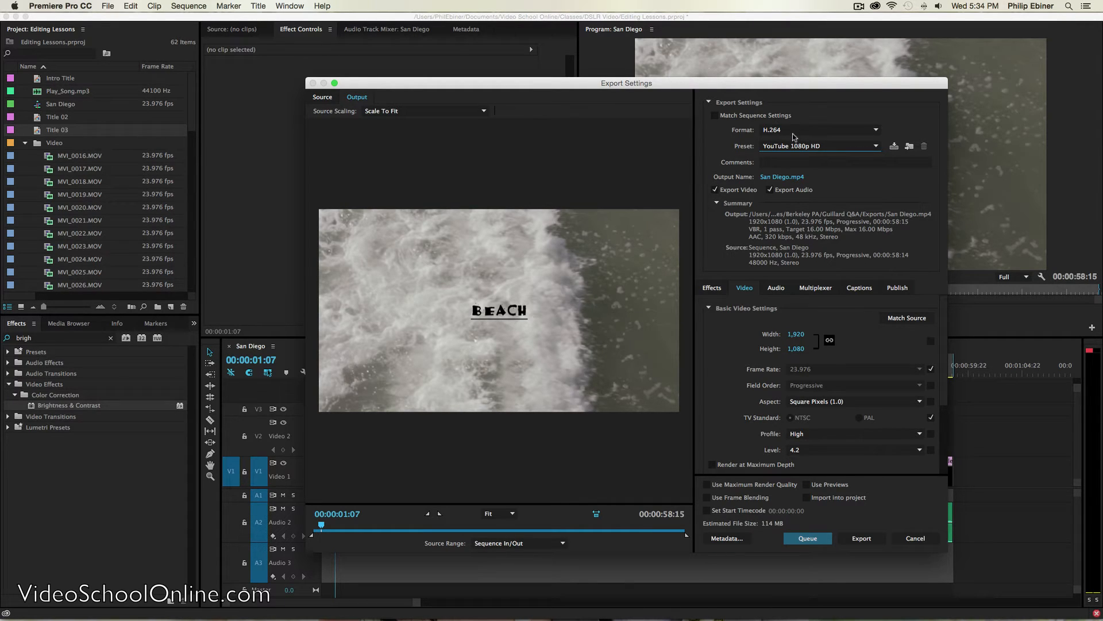
{"action": "mouse_move", "coordinate": [804, 134]}
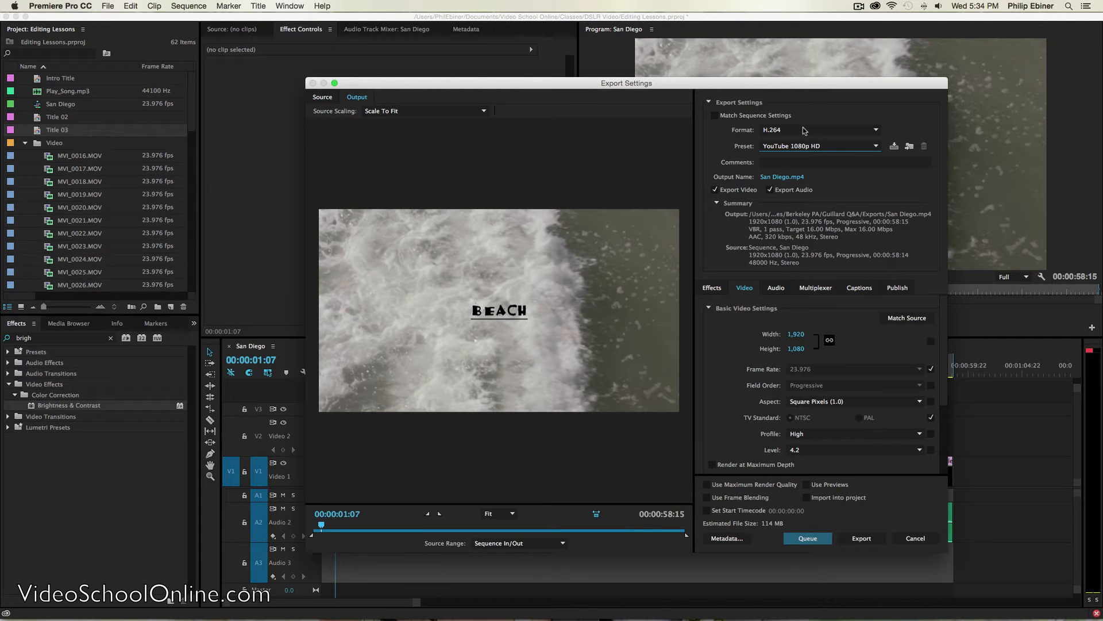
{"action": "left_click", "coordinate": [816, 129]}
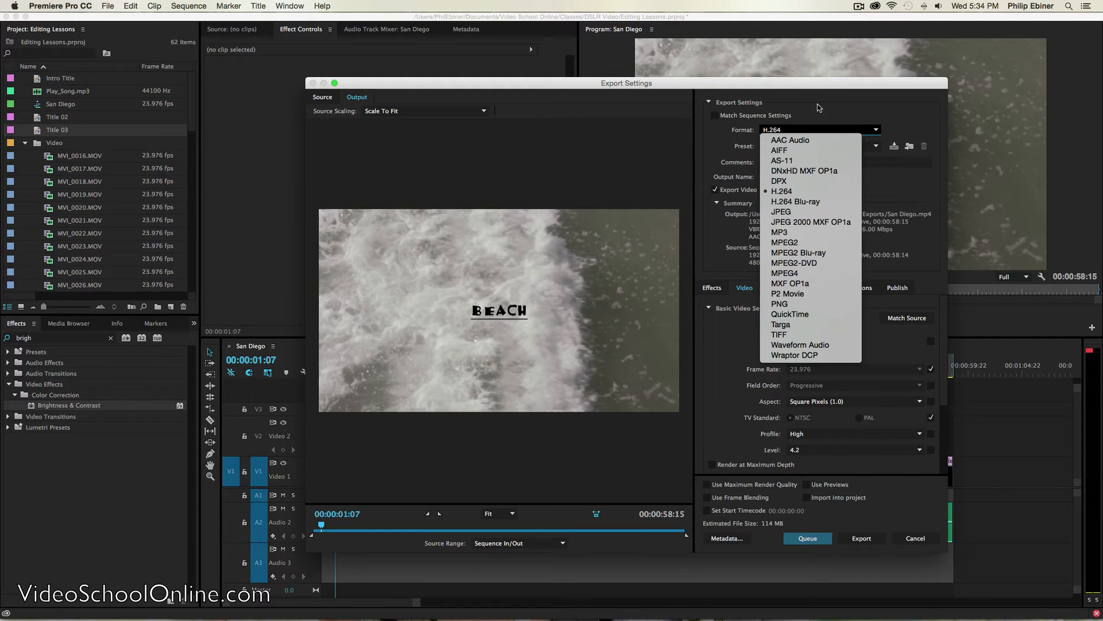
{"action": "left_click", "coordinate": [781, 191]}
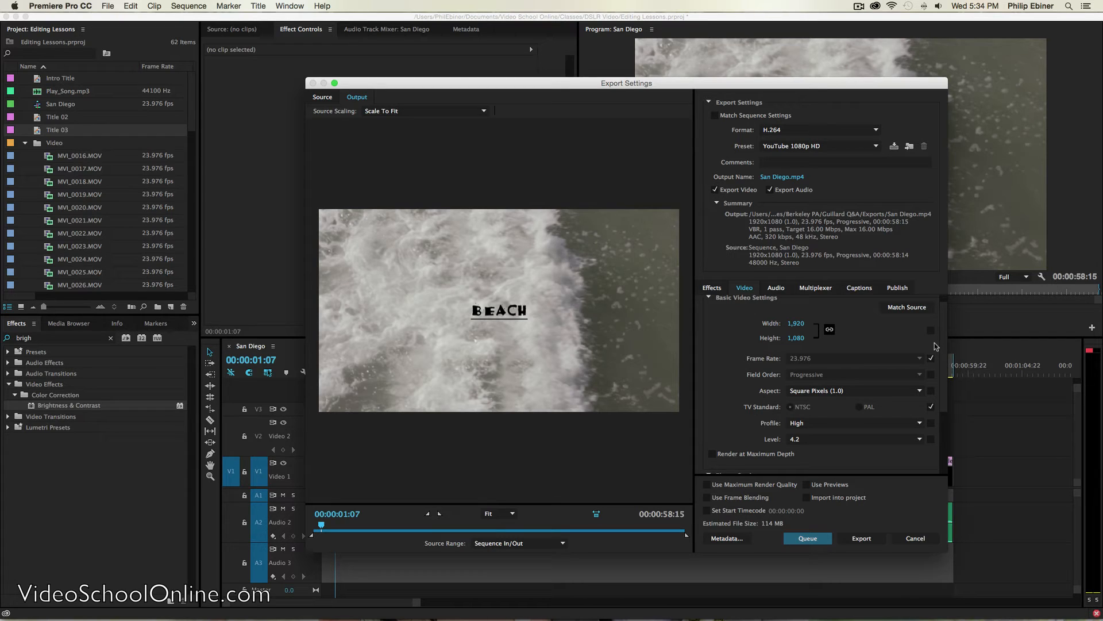
{"action": "mouse_move", "coordinate": [781, 322]}
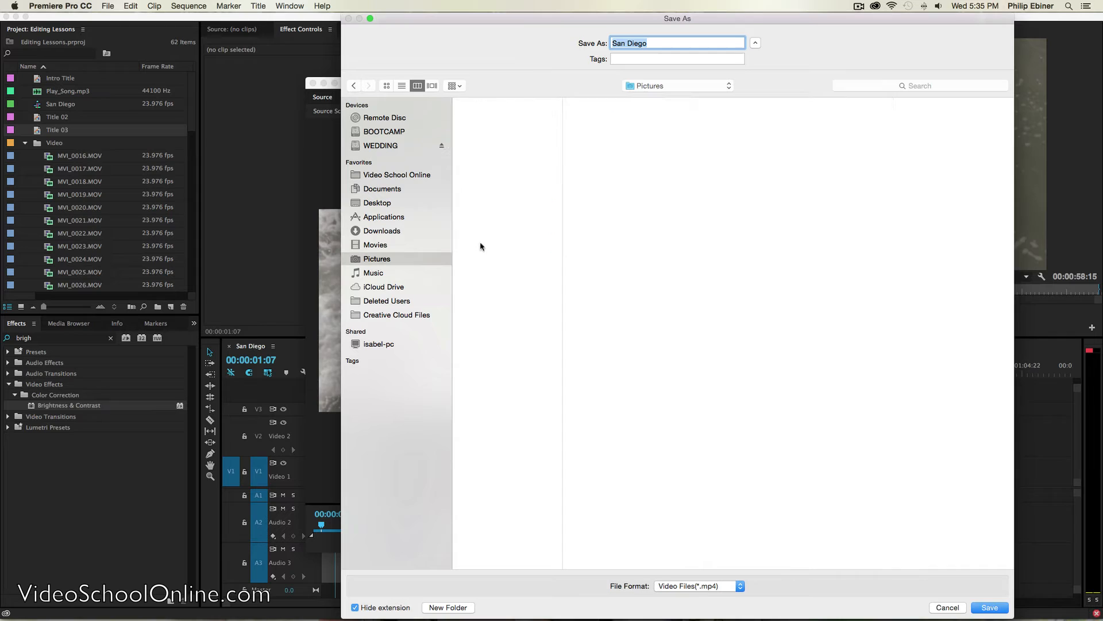
Step: Name the export 'San Diego v1.mp4' in Movies/San Diego Video/Exports
{"action": "left_click", "coordinate": [375, 244]}
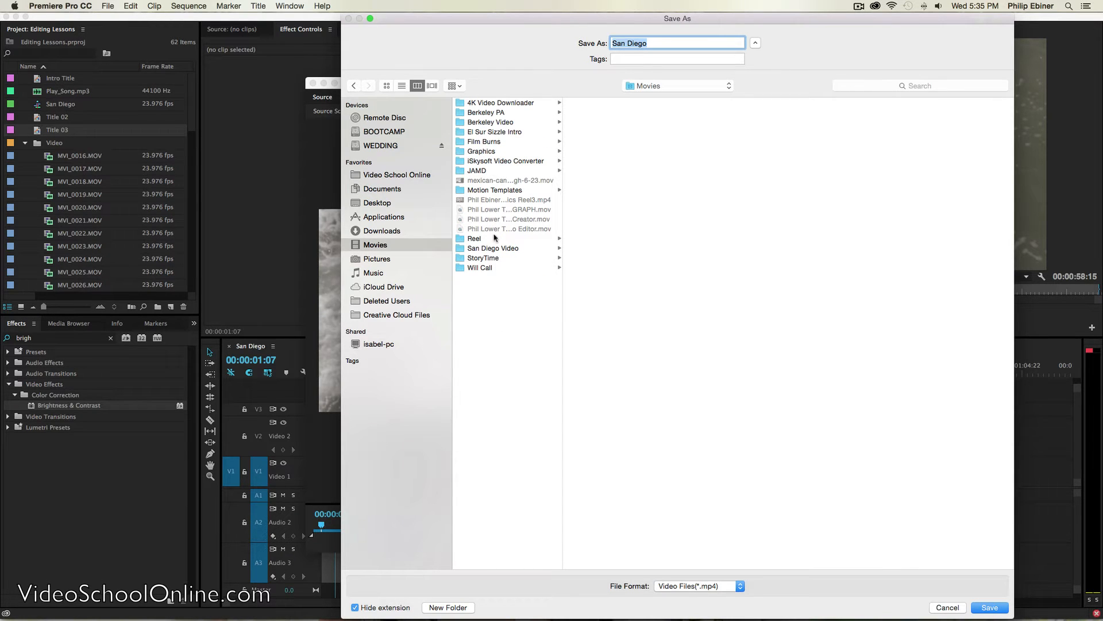
{"action": "left_click", "coordinate": [493, 248]}
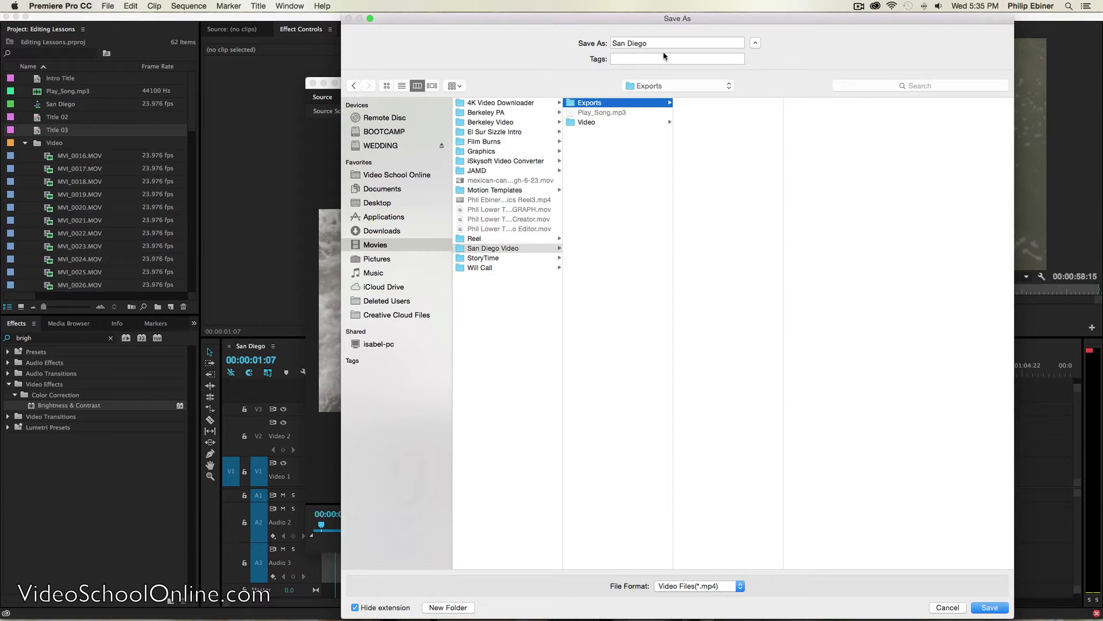
{"action": "left_click", "coordinate": [989, 607]}
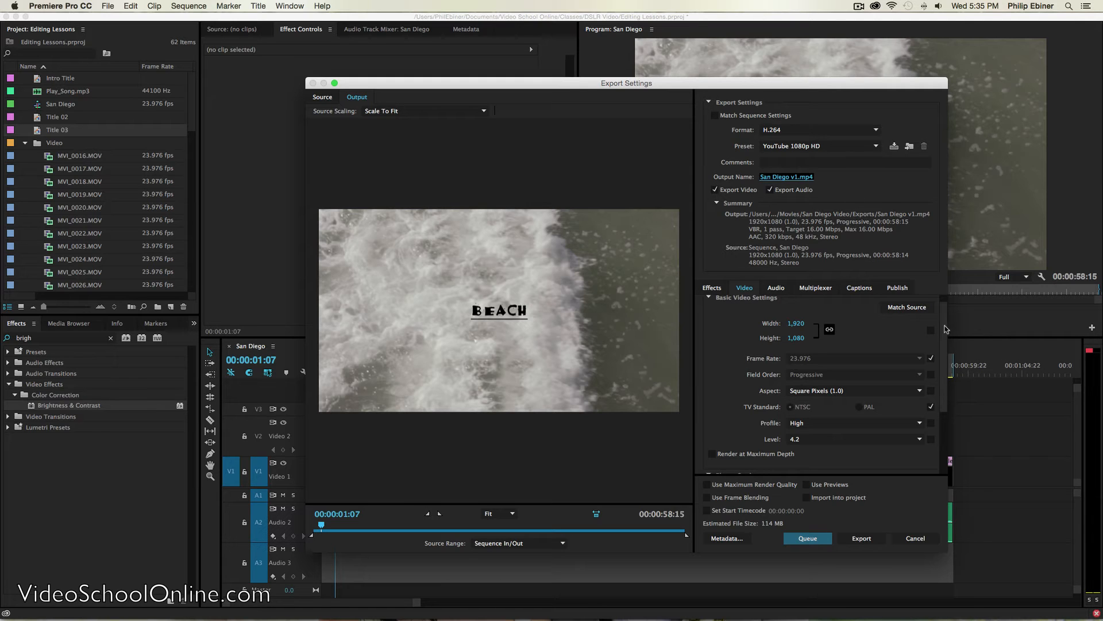
Step: Set bitrate encoding to VBR, 2 pass, keeping a 16 Mbps target bitrate
{"action": "scroll", "scroll_direction": "down", "scroll_amount": 3}
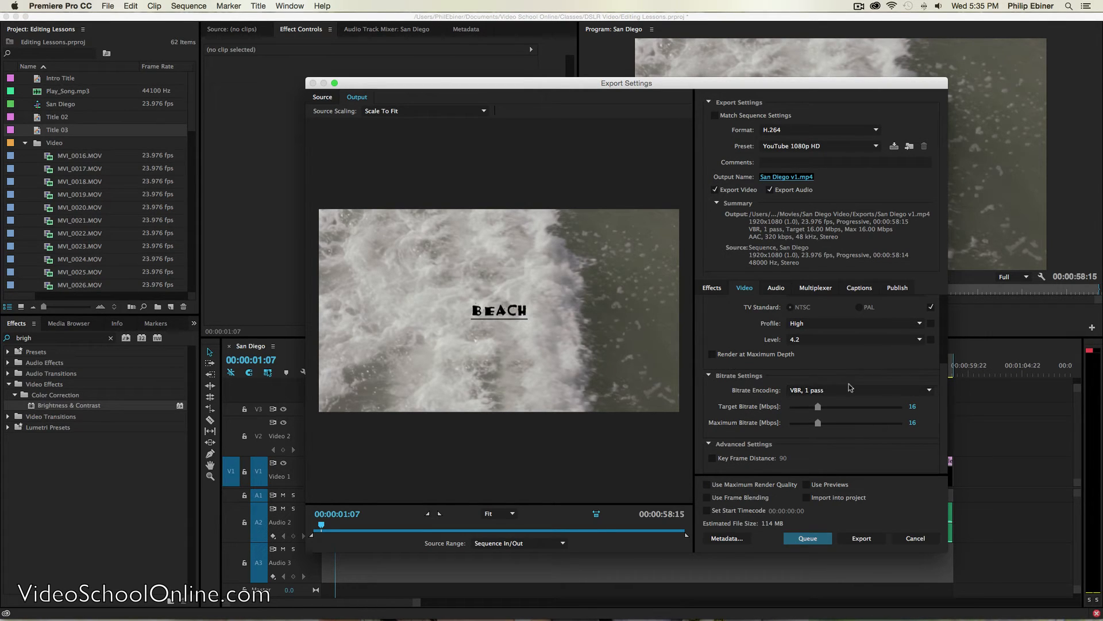
{"action": "left_click", "coordinate": [855, 390]}
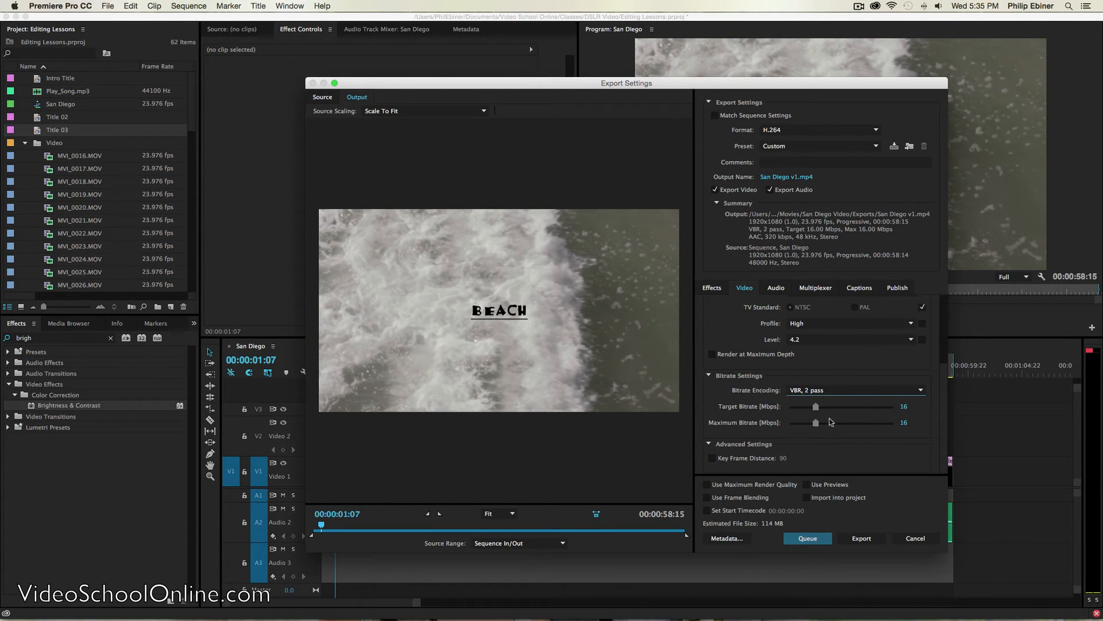
{"action": "mouse_move", "coordinate": [830, 422]}
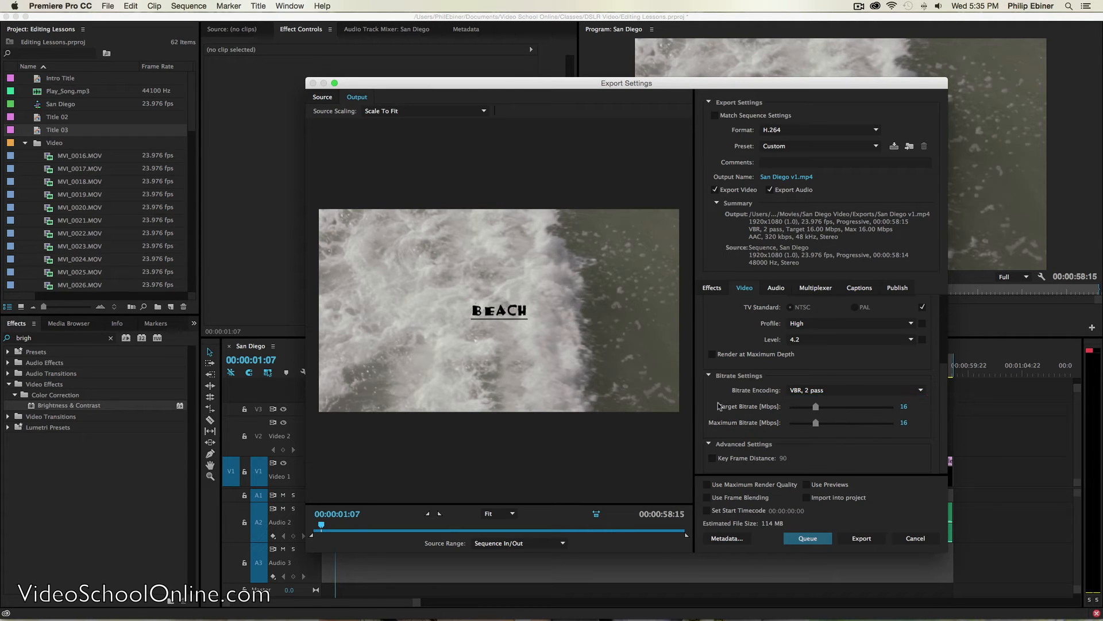
{"action": "mouse_move", "coordinate": [888, 408]}
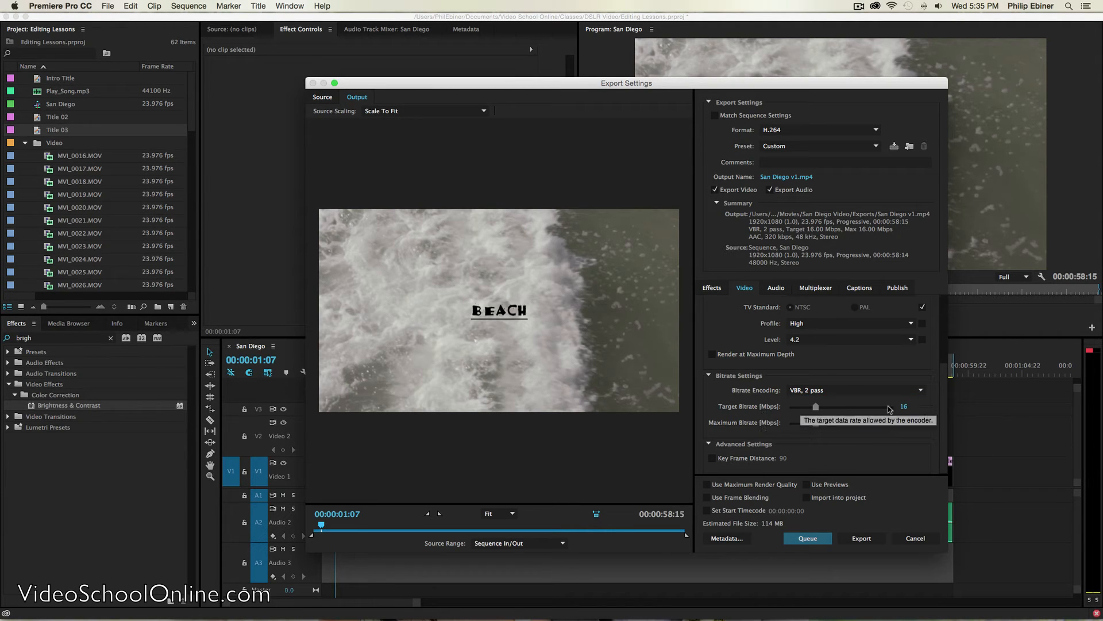
{"action": "left_click", "coordinate": [912, 406]}
{"action": "type", "text": "8"}
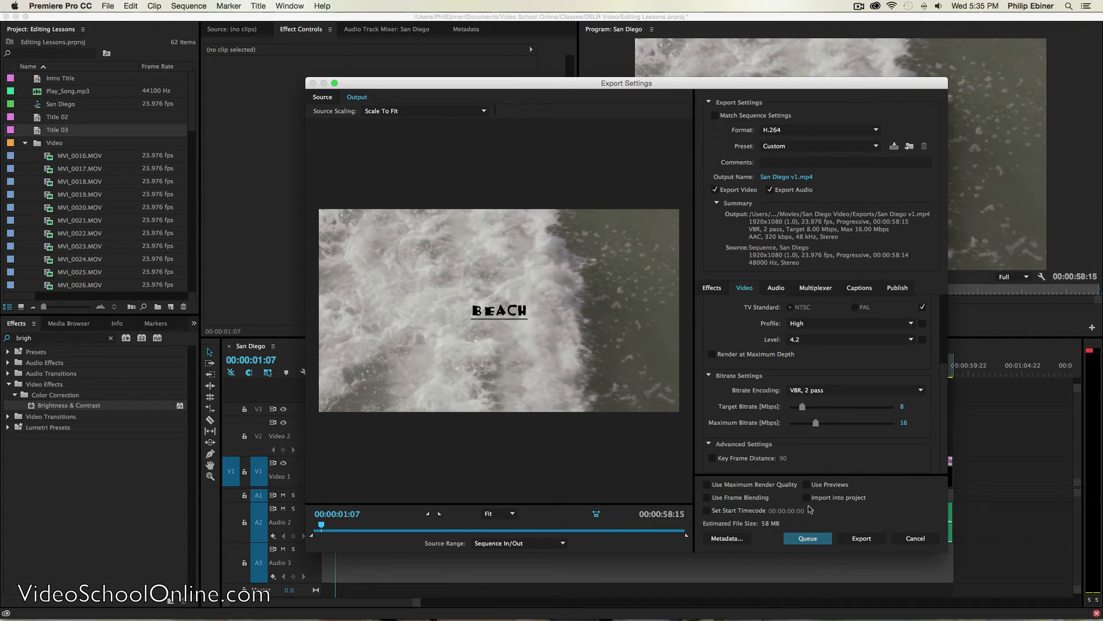
{"action": "mouse_move", "coordinate": [757, 531]}
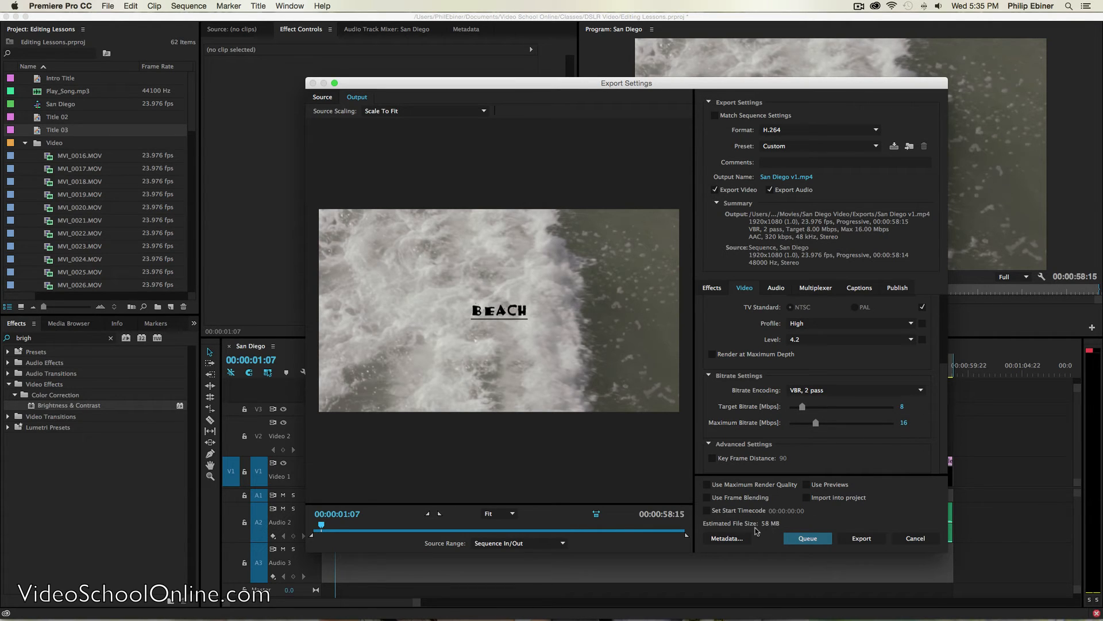
{"action": "left_click", "coordinate": [912, 406]}
{"action": "type", "text": "16"}
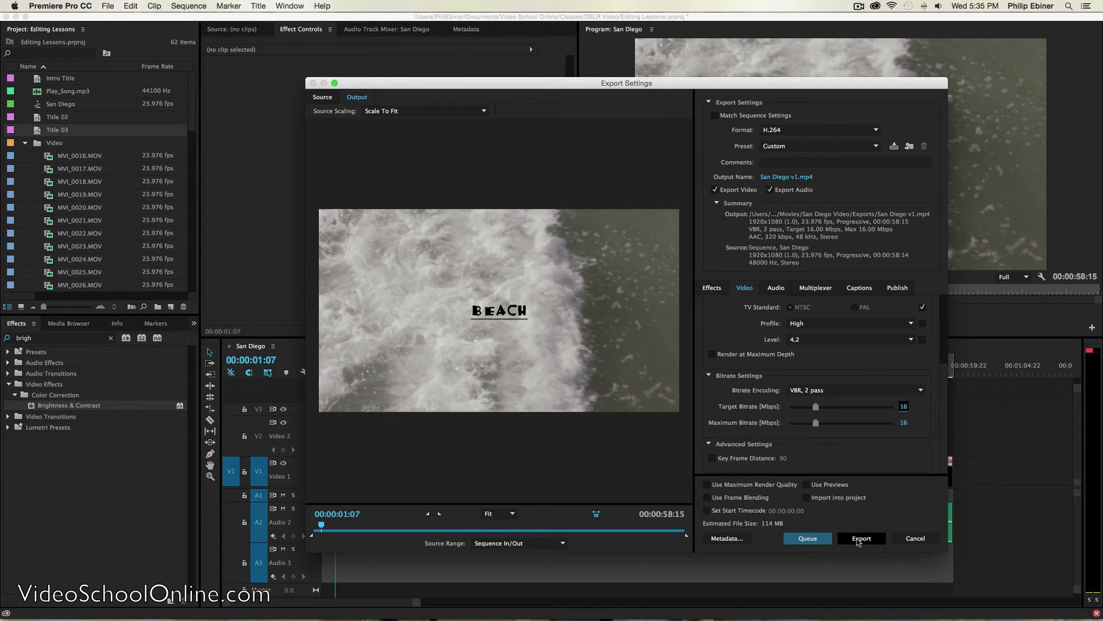
{"action": "mouse_move", "coordinate": [861, 537]}
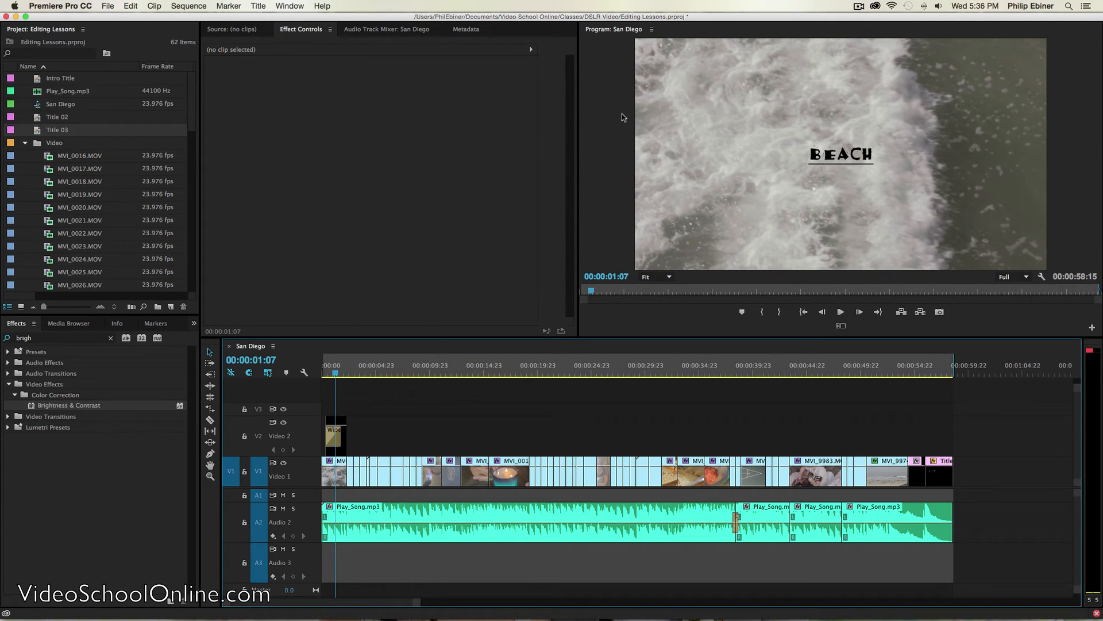
{"action": "mouse_move", "coordinate": [622, 138]}
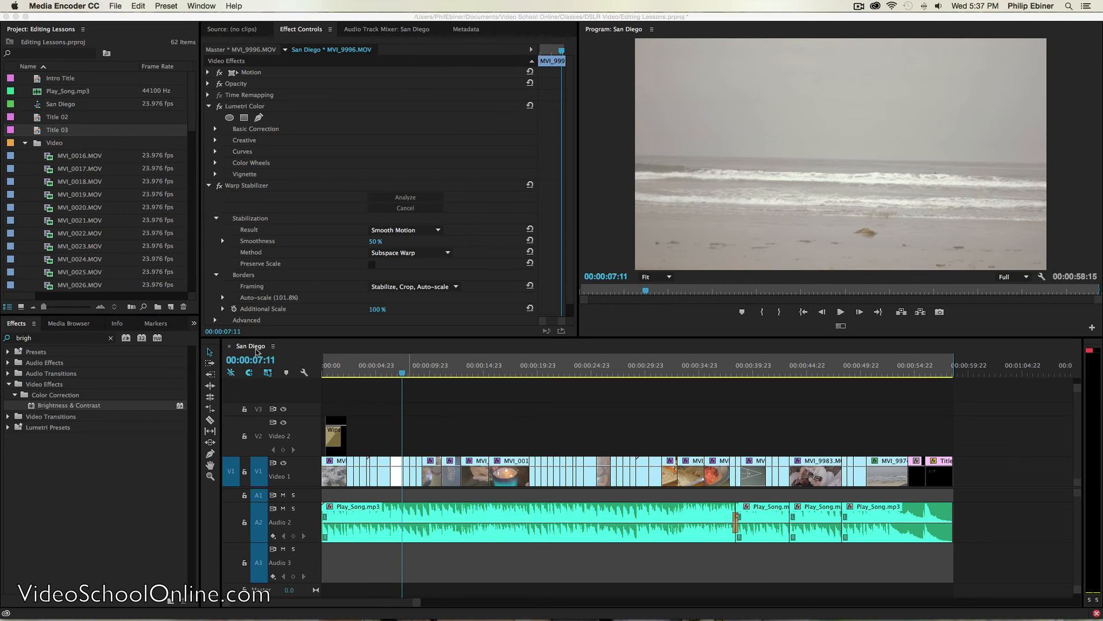
Step: Switch to Media Encoder and start the queue to encode San Diego v1.mp4
{"action": "key", "text": "Cmd+Tab"}
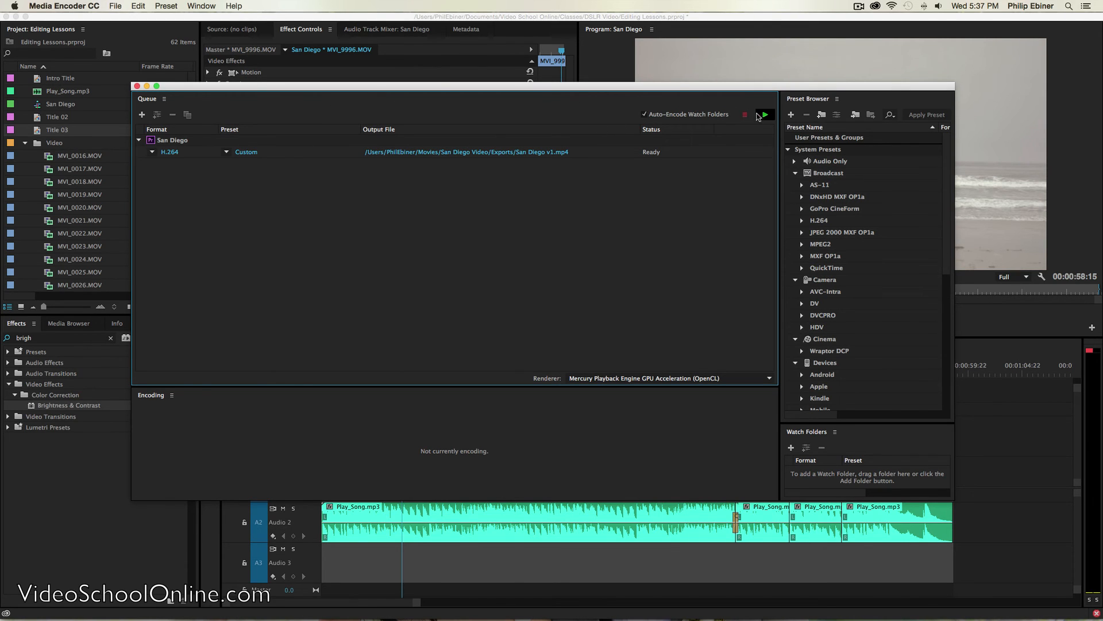
{"action": "left_click", "coordinate": [765, 114]}
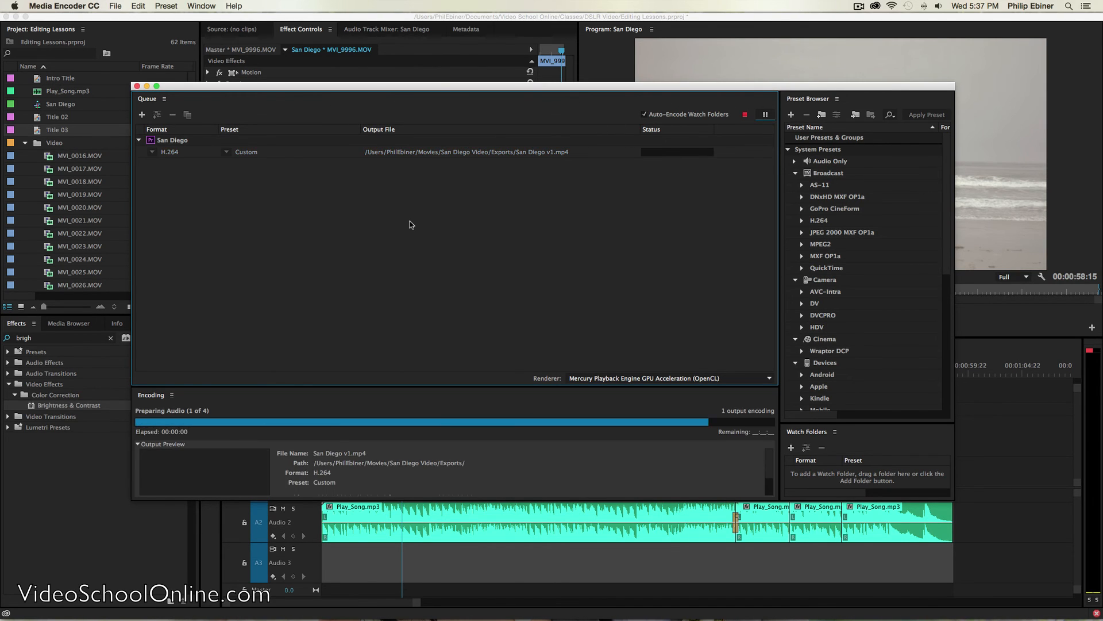